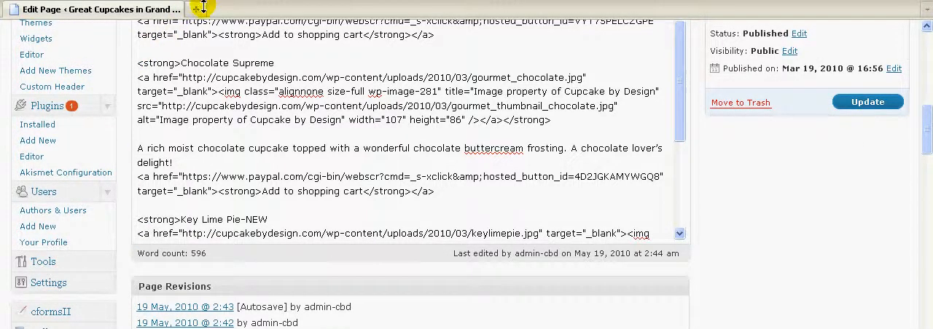
{"action": "mouse_move", "coordinate": [195, 8]}
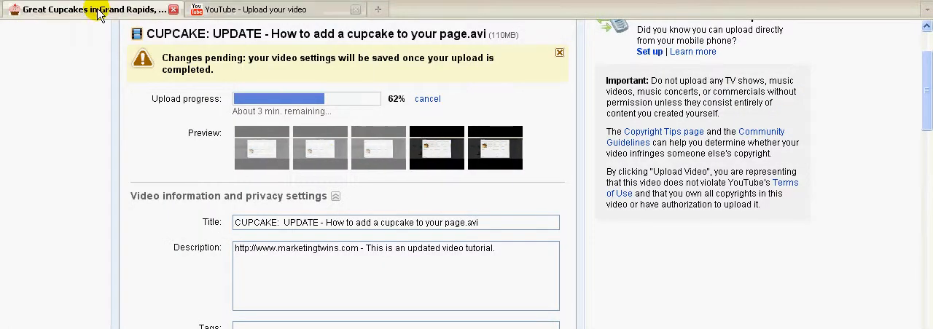
- Switch from the WordPress editor to the live Cupcake by Design site tab
{"action": "left_click", "coordinate": [80, 9]}
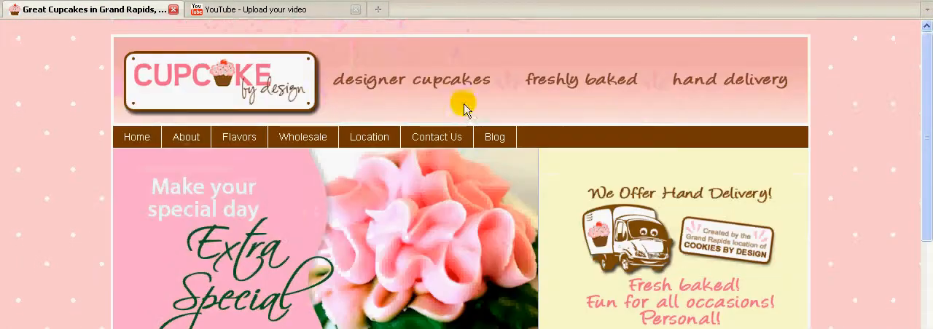
- Navigate via Flavors to the Gourmet page and scroll to the Key Lime Pie image
{"action": "left_click", "coordinate": [239, 137]}
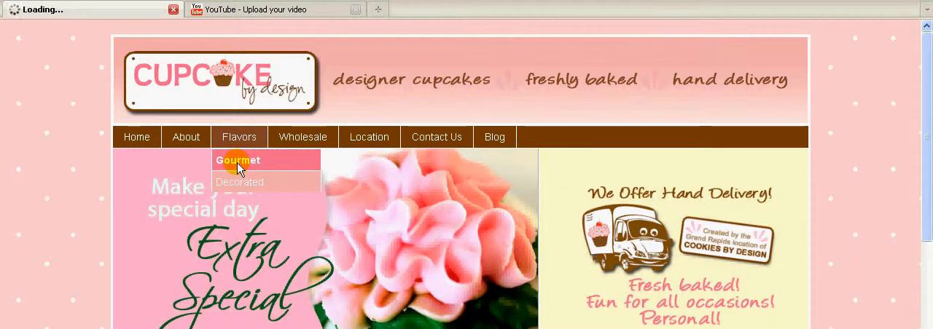
{"action": "left_click", "coordinate": [239, 160]}
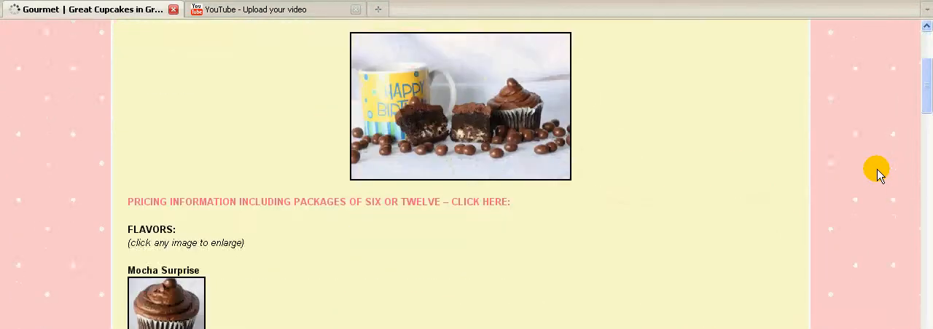
{"action": "scroll", "scroll_direction": "down", "scroll_amount": 3}
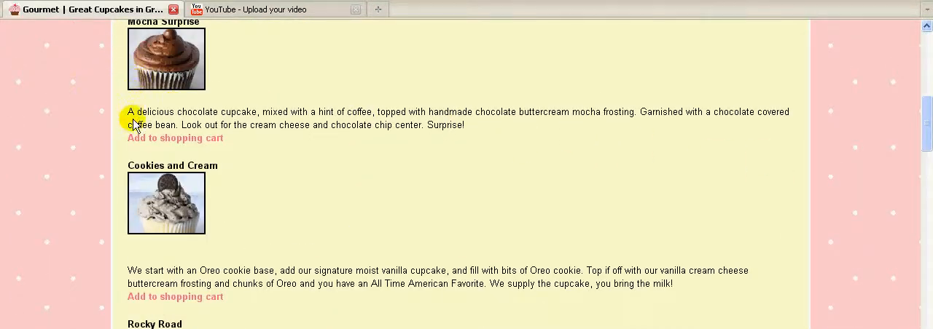
{"action": "scroll", "scroll_direction": "down", "scroll_amount": 3}
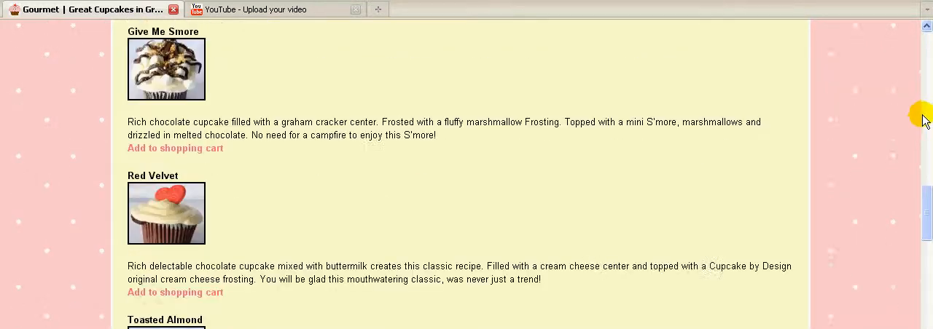
{"action": "scroll", "scroll_direction": "down", "scroll_amount": 3}
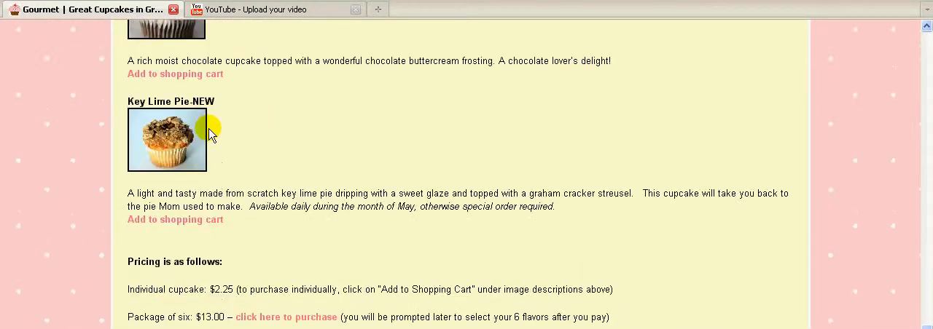
{"action": "mouse_move", "coordinate": [131, 120]}
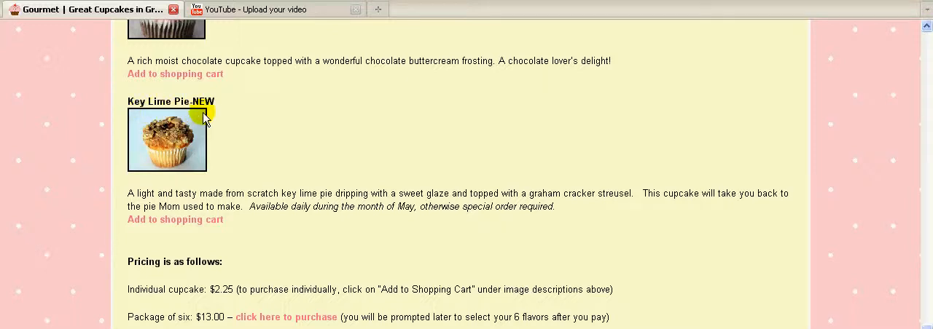
{"action": "mouse_move", "coordinate": [251, 35]}
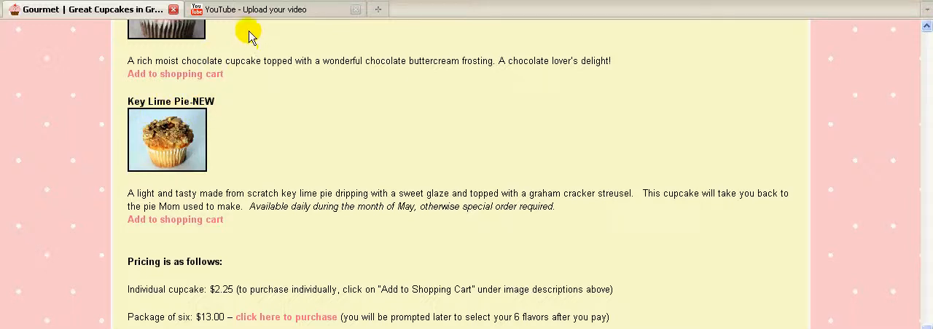
{"action": "mouse_move", "coordinate": [246, 35]}
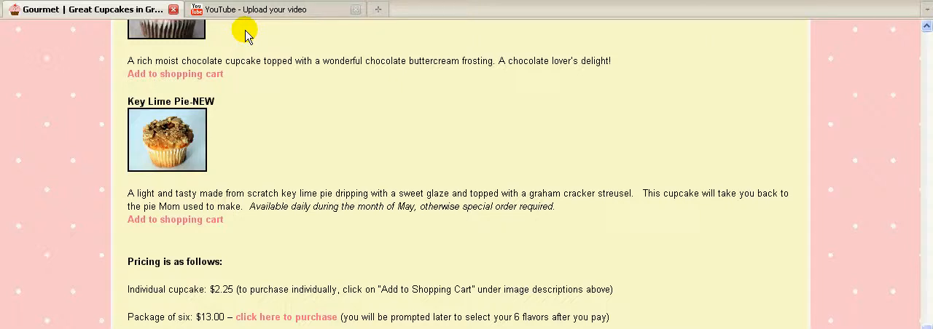
{"action": "mouse_move", "coordinate": [130, 121]}
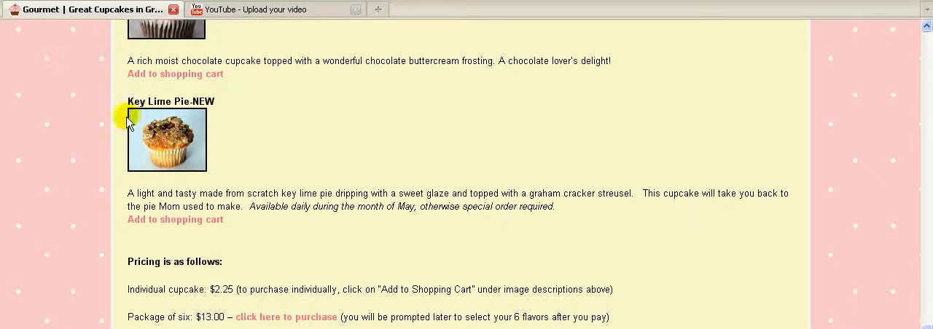
{"action": "mouse_move", "coordinate": [204, 172]}
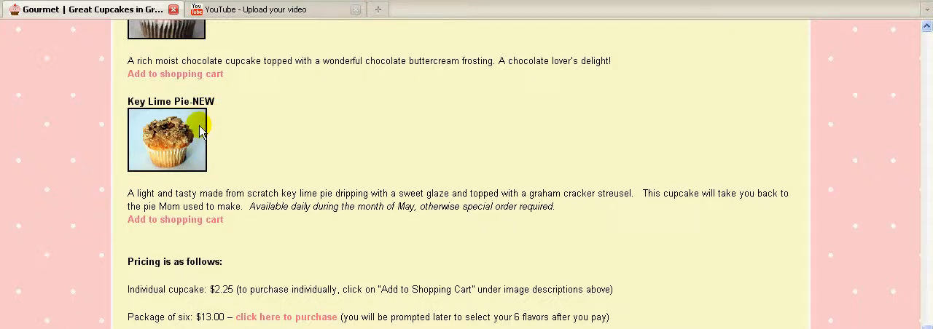
{"action": "mouse_move", "coordinate": [191, 142]}
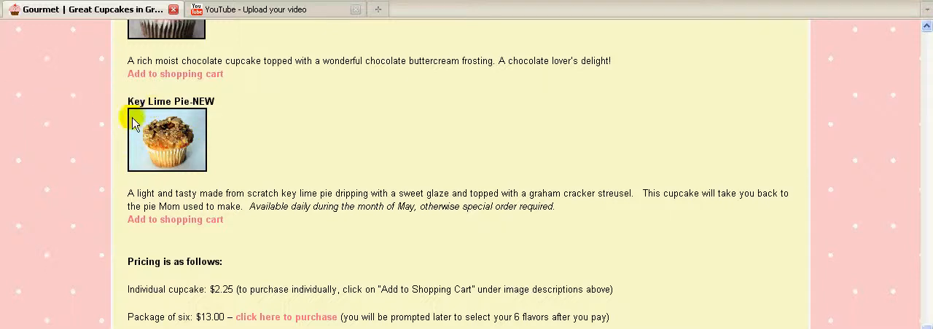
{"action": "mouse_move", "coordinate": [172, 178]}
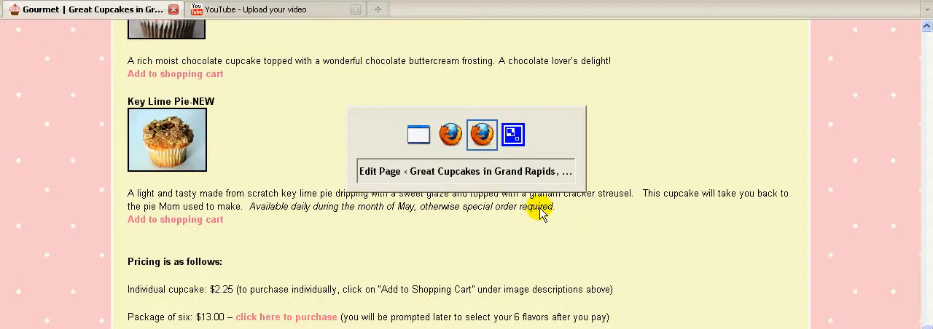
- Return to the Gourmet page editor and reload it in Visual mode
{"action": "left_click", "coordinate": [481, 134]}
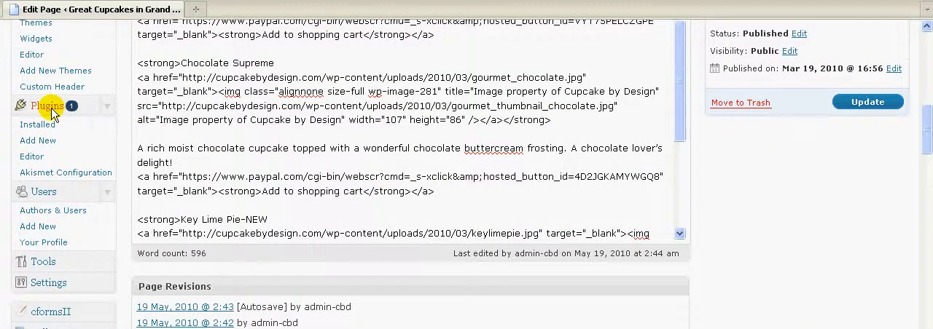
{"action": "mouse_move", "coordinate": [221, 95]}
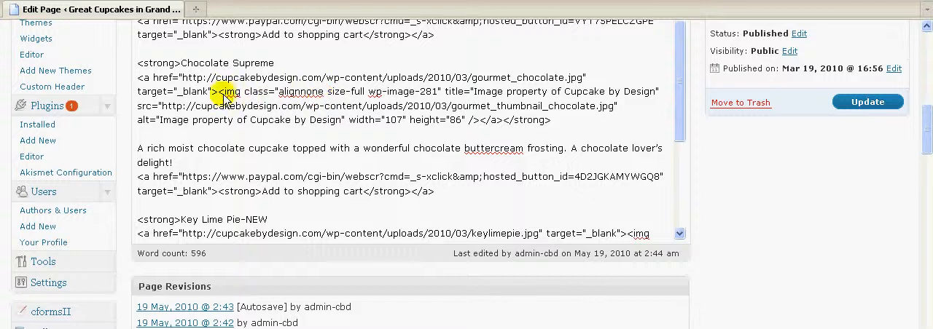
{"action": "mouse_move", "coordinate": [132, 119]}
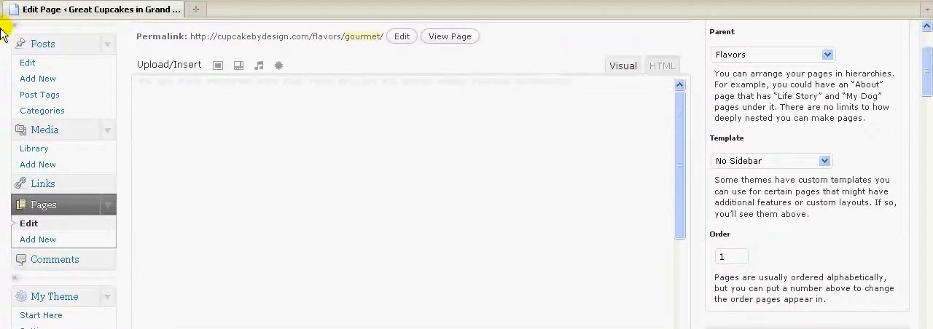
{"action": "left_click", "coordinate": [620, 66]}
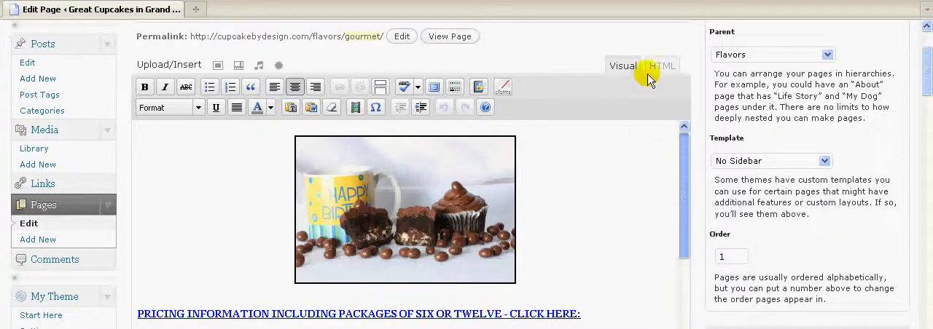
- Switch to HTML view and remove height="84" from the Key Lime Pie img tag, keeping width="105"
{"action": "left_click", "coordinate": [661, 65]}
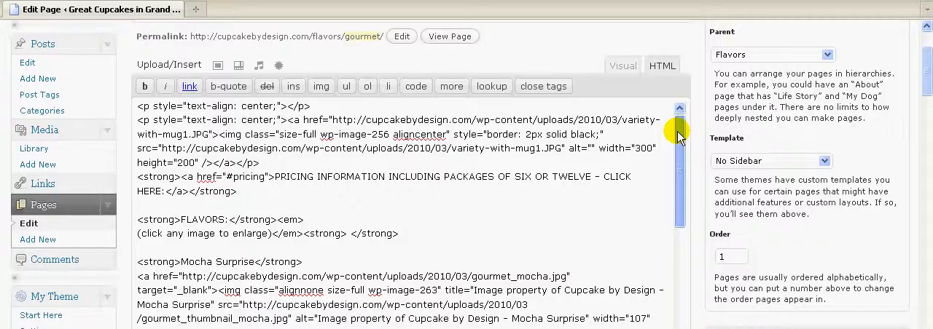
{"action": "scroll", "scroll_direction": "down", "scroll_amount": 3}
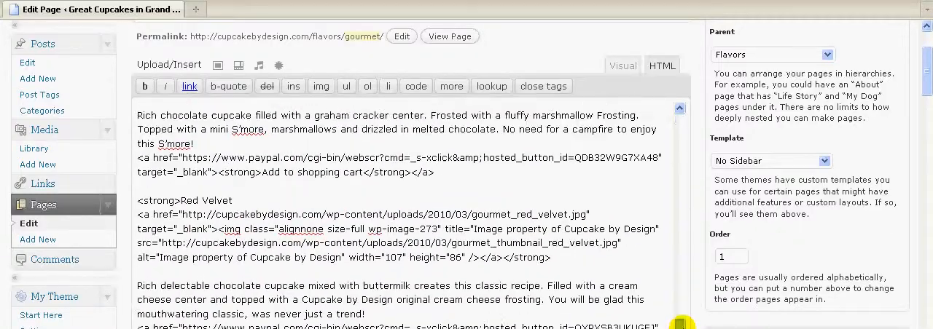
{"action": "scroll", "scroll_direction": "down", "scroll_amount": 3}
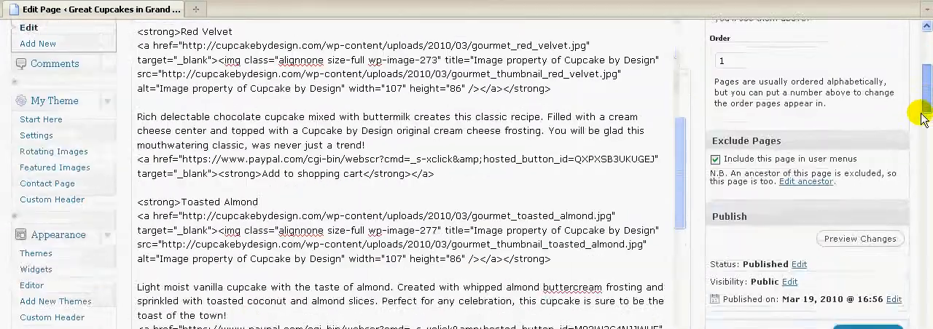
{"action": "scroll", "scroll_direction": "down", "scroll_amount": 3}
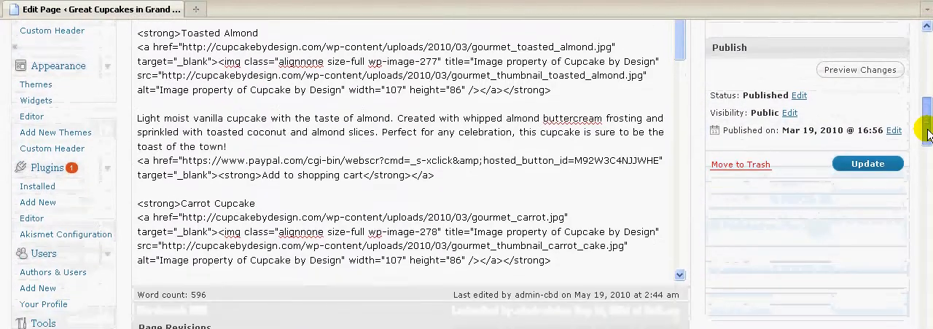
{"action": "scroll", "scroll_direction": "down", "scroll_amount": 3}
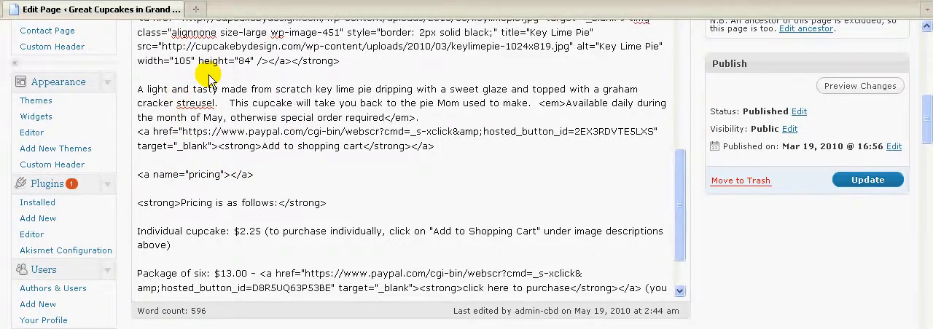
{"action": "scroll", "scroll_direction": "down", "scroll_amount": 3}
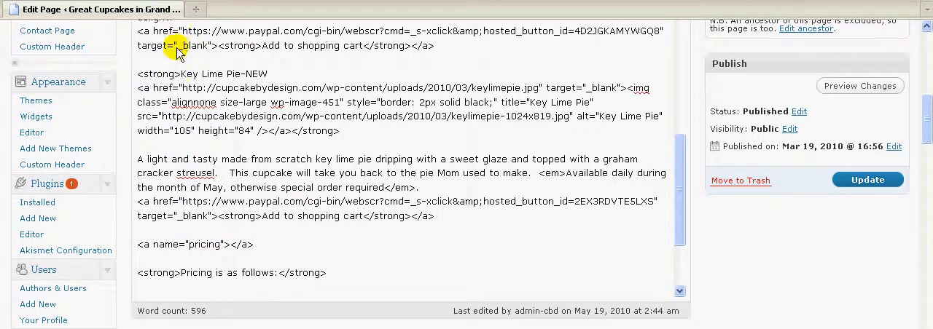
{"action": "left_click_drag", "start_coordinate": [177, 52], "coordinate": [330, 124]}
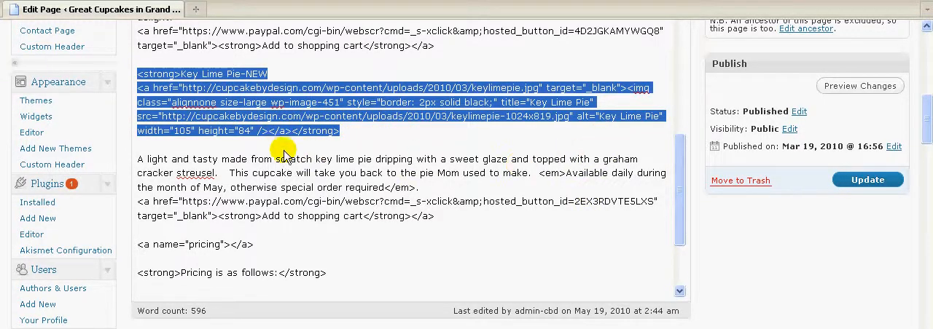
{"action": "left_click", "coordinate": [172, 134]}
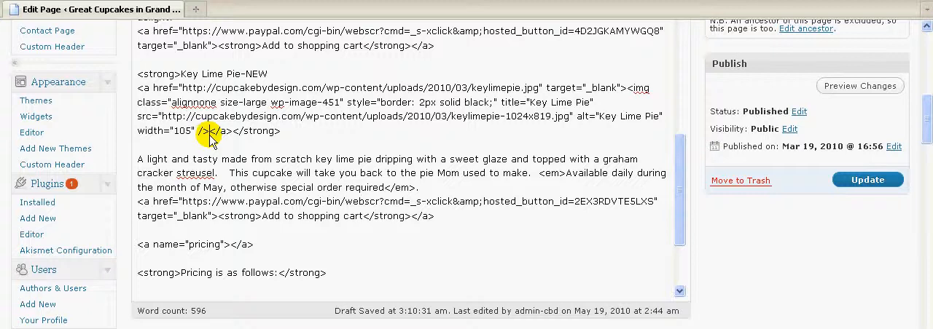
{"action": "mouse_move", "coordinate": [201, 134]}
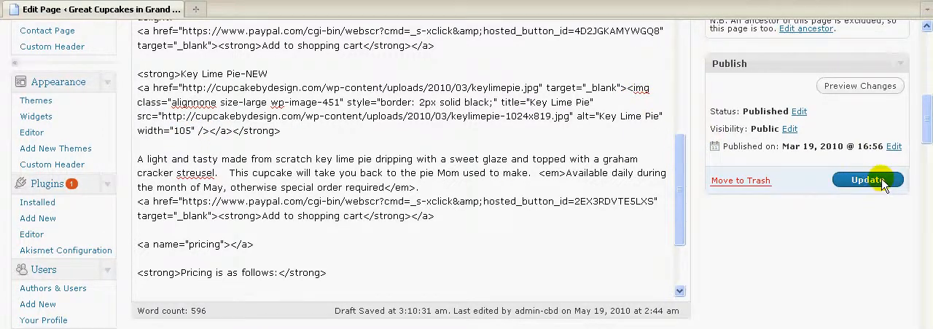
- Update the Gourmet page so the edited image code is published
{"action": "left_click", "coordinate": [867, 180]}
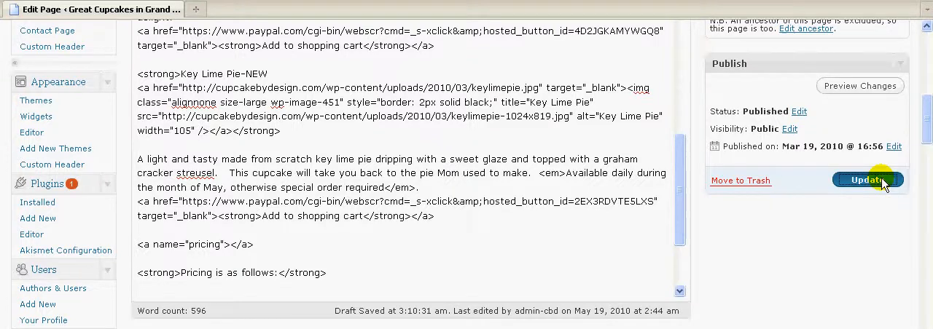
{"action": "left_click", "coordinate": [867, 180]}
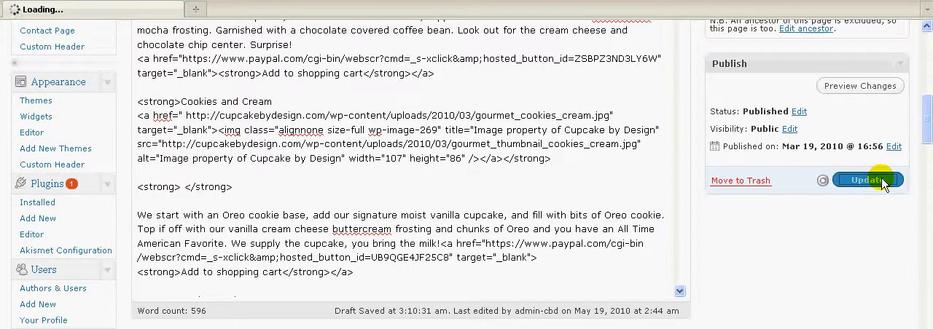
{"action": "left_click", "coordinate": [867, 181]}
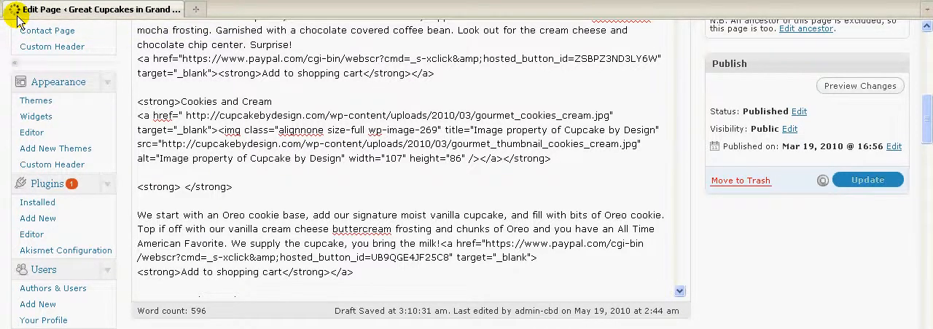
{"action": "left_click", "coordinate": [867, 181]}
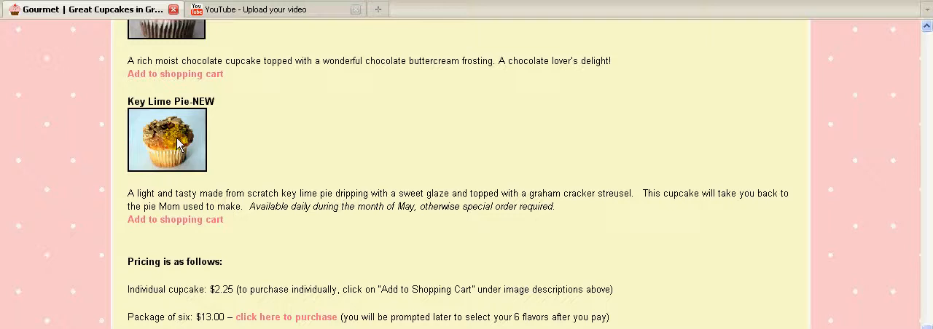
{"action": "mouse_move", "coordinate": [187, 130]}
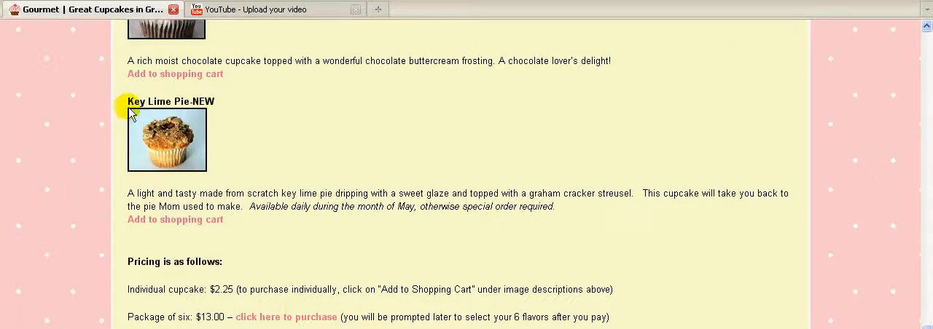
{"action": "mouse_move", "coordinate": [207, 177]}
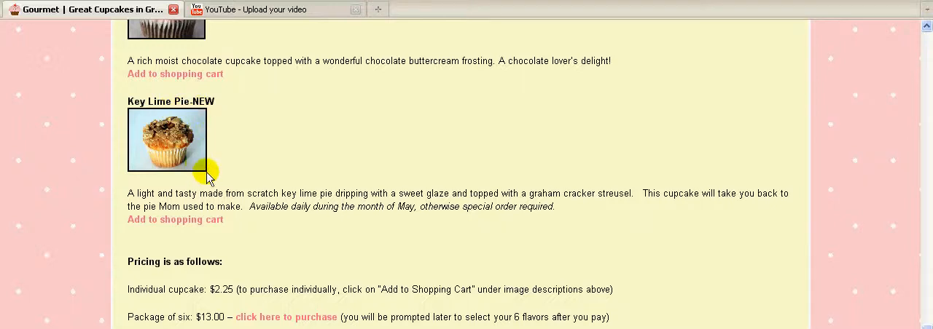
{"action": "mouse_move", "coordinate": [207, 178]}
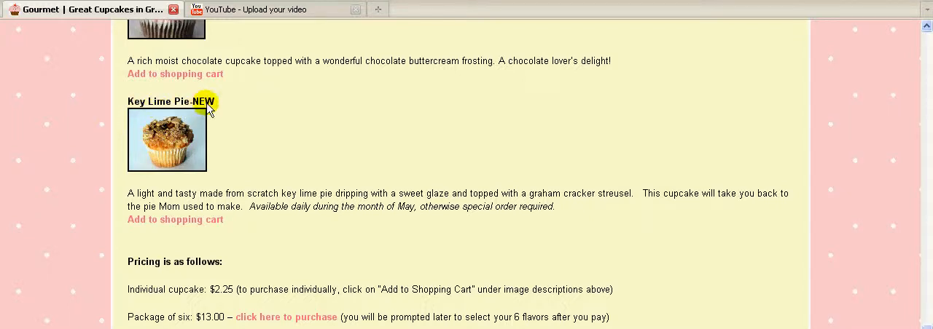
- Refresh the live Gourmet page and check the Key Lime Pie photo shows without forced height
{"action": "scroll", "scroll_direction": "up", "scroll_amount": 3}
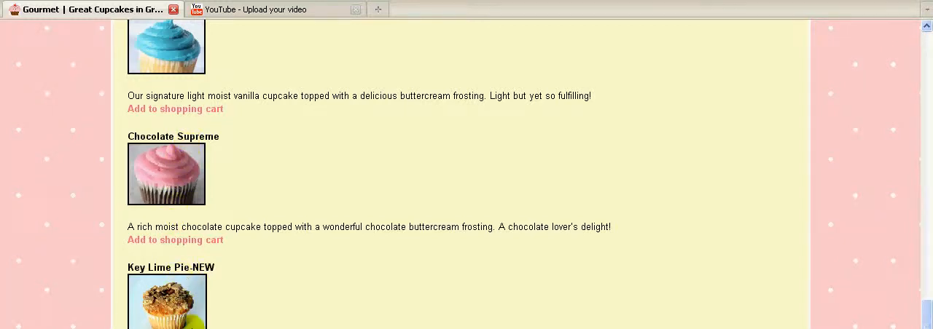
{"action": "scroll", "scroll_direction": "down", "scroll_amount": 3}
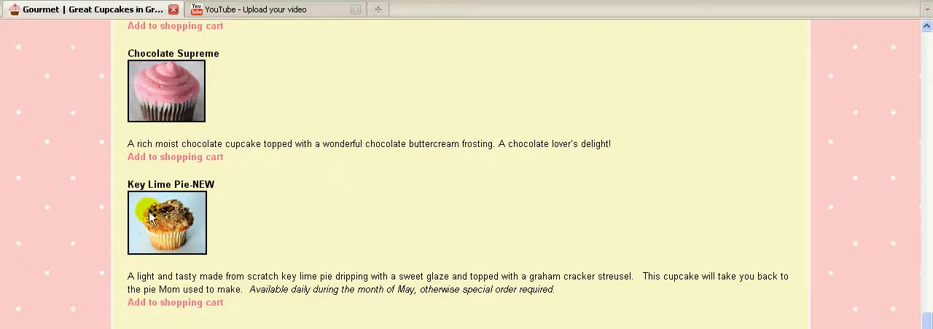
{"action": "mouse_move", "coordinate": [119, 111]}
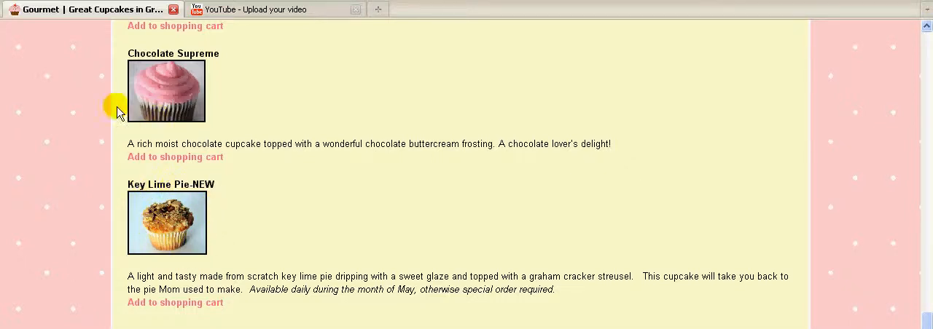
{"action": "mouse_move", "coordinate": [201, 131]}
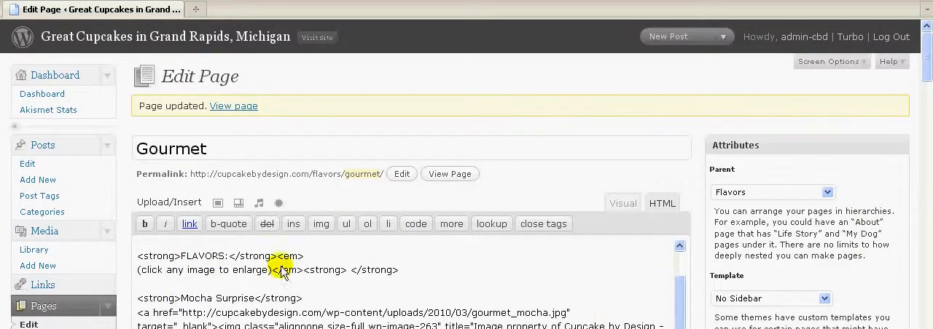
- Go to the Widgets screen under Appearance in the admin menu
{"action": "scroll", "scroll_direction": "down", "scroll_amount": 3}
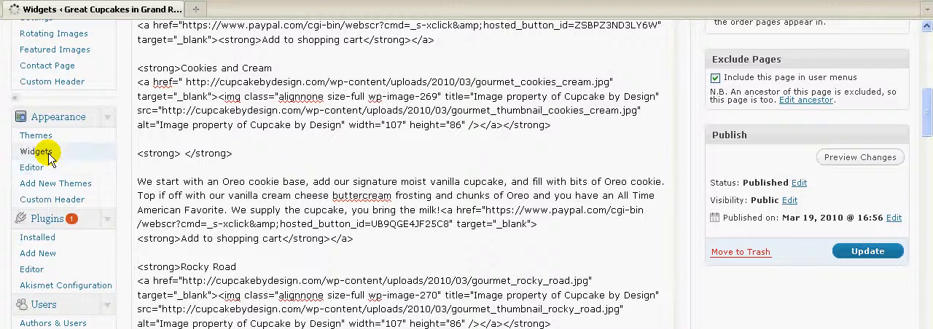
{"action": "left_click", "coordinate": [34, 151]}
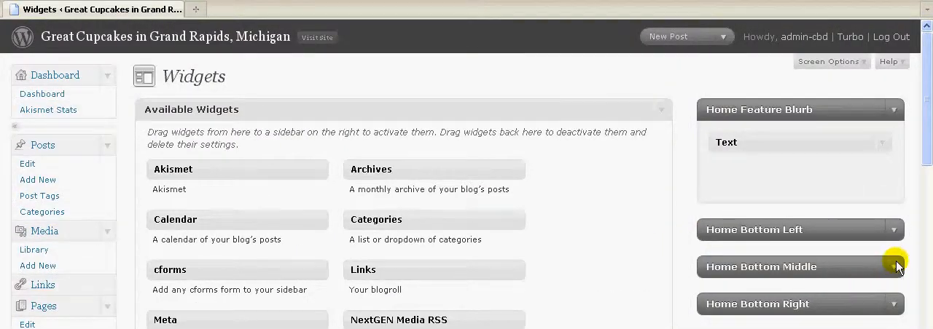
- Remove the image height from the Home Bottom Middle Key Lime Pie text widget and save it
{"action": "scroll", "scroll_direction": "down", "scroll_amount": 3}
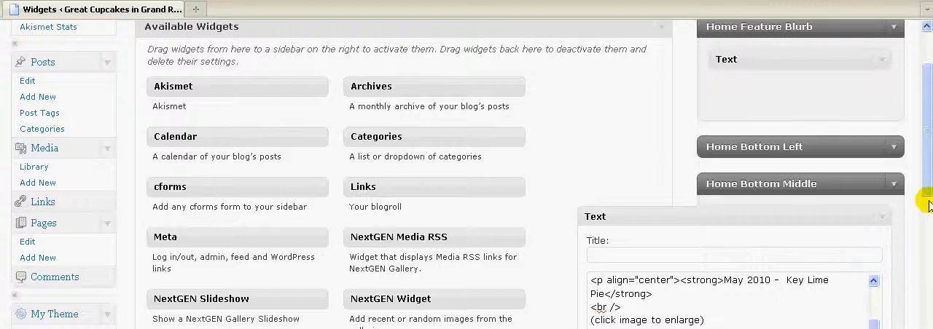
{"action": "scroll", "scroll_direction": "down", "scroll_amount": 3}
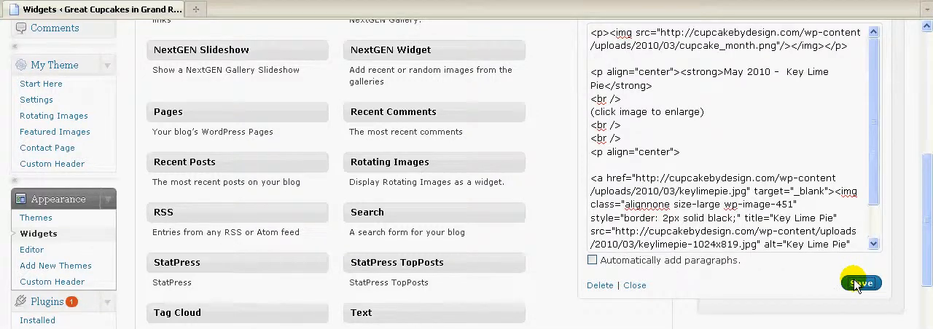
{"action": "left_click", "coordinate": [859, 283]}
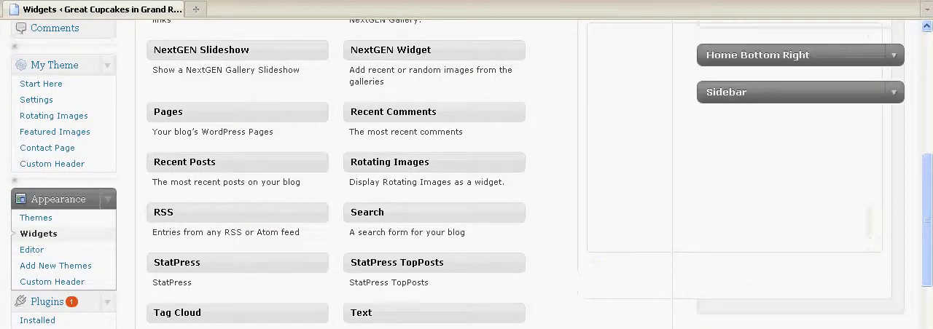
{"action": "left_click", "coordinate": [72, 8]}
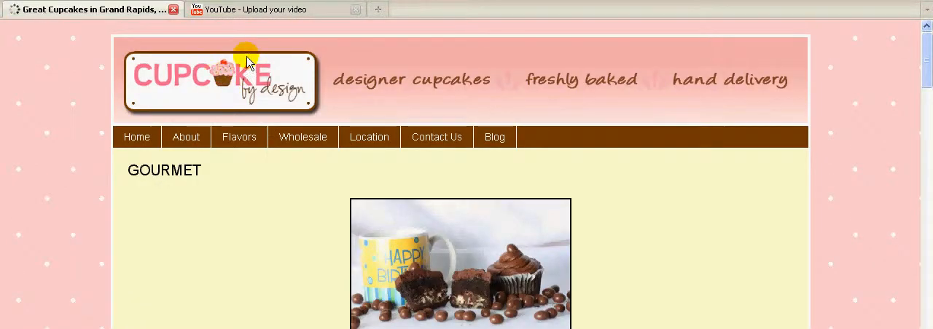
{"action": "mouse_move", "coordinate": [137, 137]}
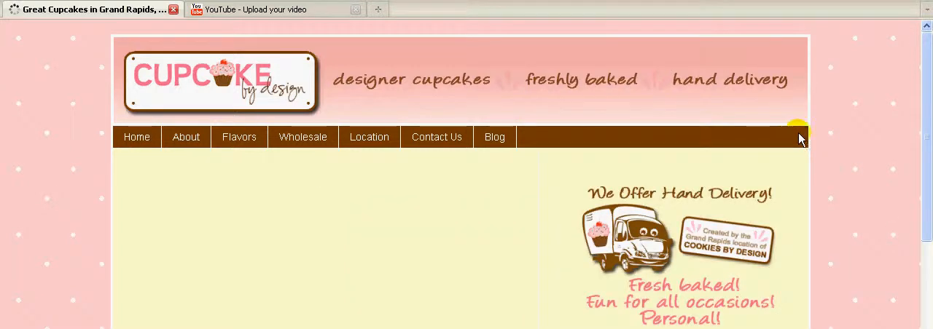
- Scroll the live home page to the Cupcake of the Month box showing May 2010 Key Lime Pie
{"action": "scroll", "scroll_direction": "down", "scroll_amount": 3}
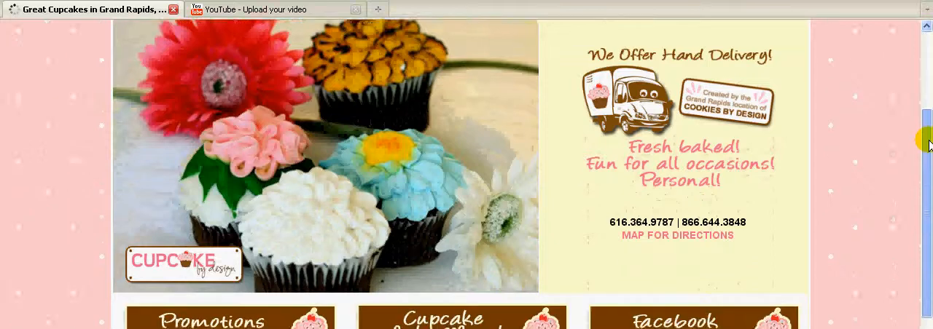
{"action": "scroll", "scroll_direction": "up", "scroll_amount": 3}
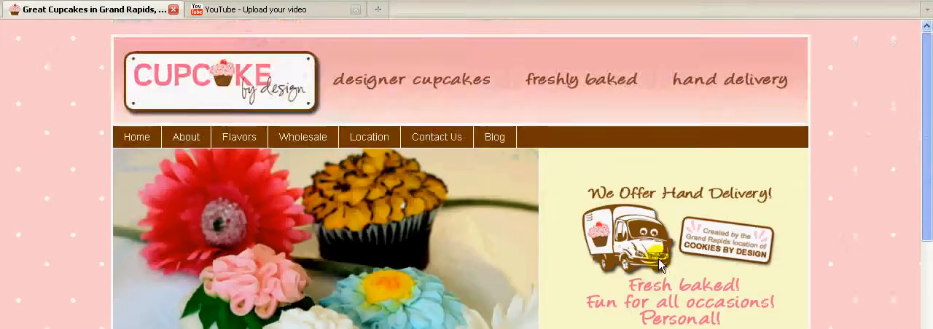
{"action": "scroll", "scroll_direction": "down", "scroll_amount": 3}
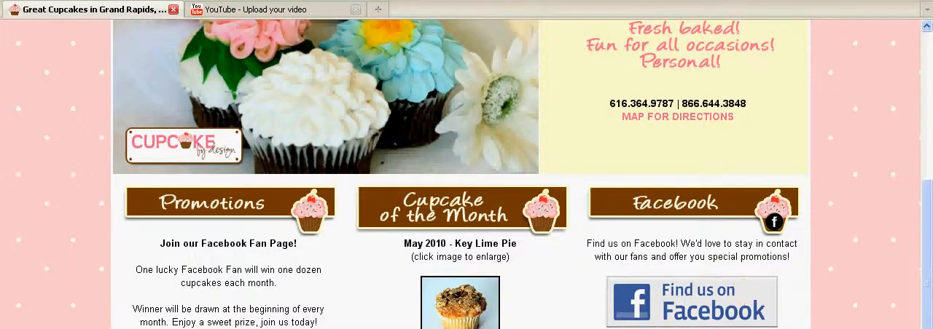